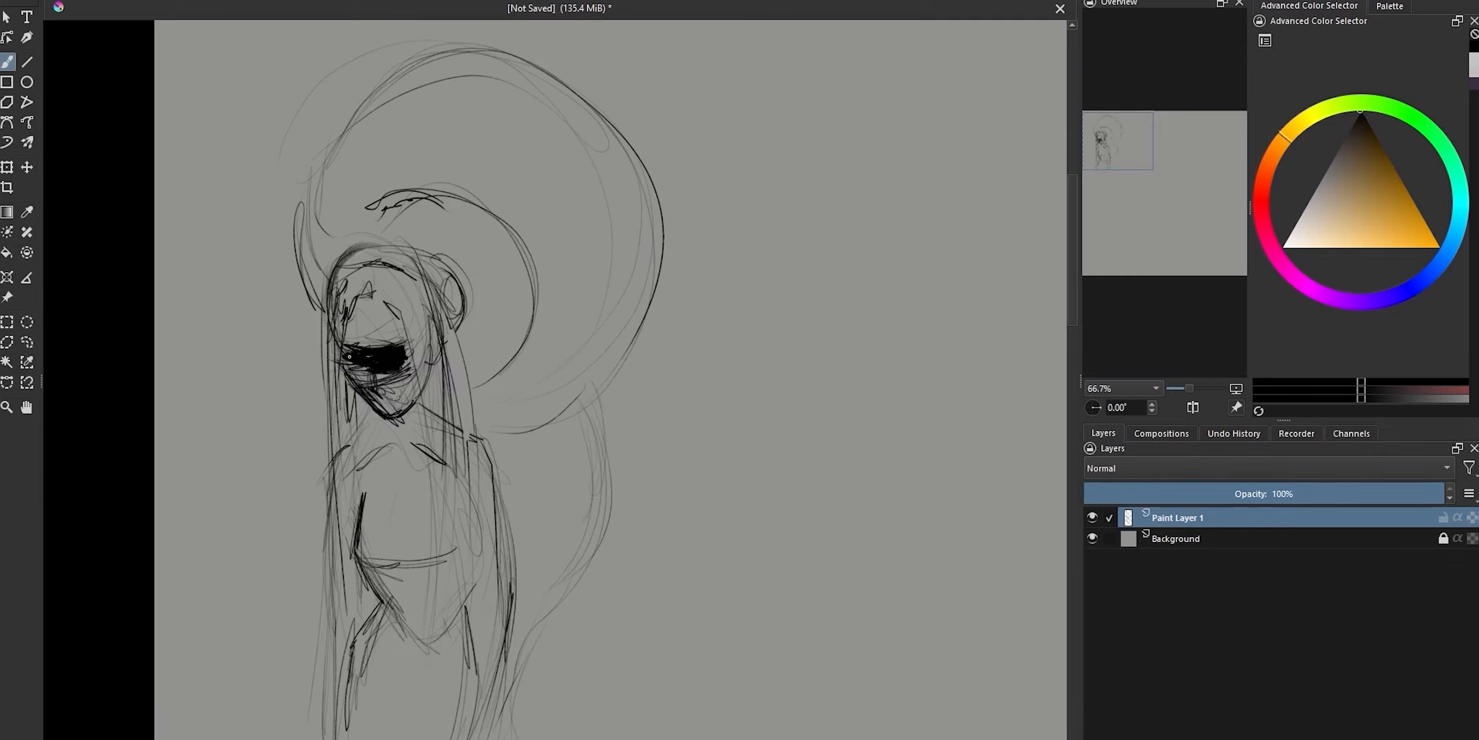
Darken the girl's blindfold and ink the giant eyeball monster behind her
left_click_drag(350, 354, 397, 367)
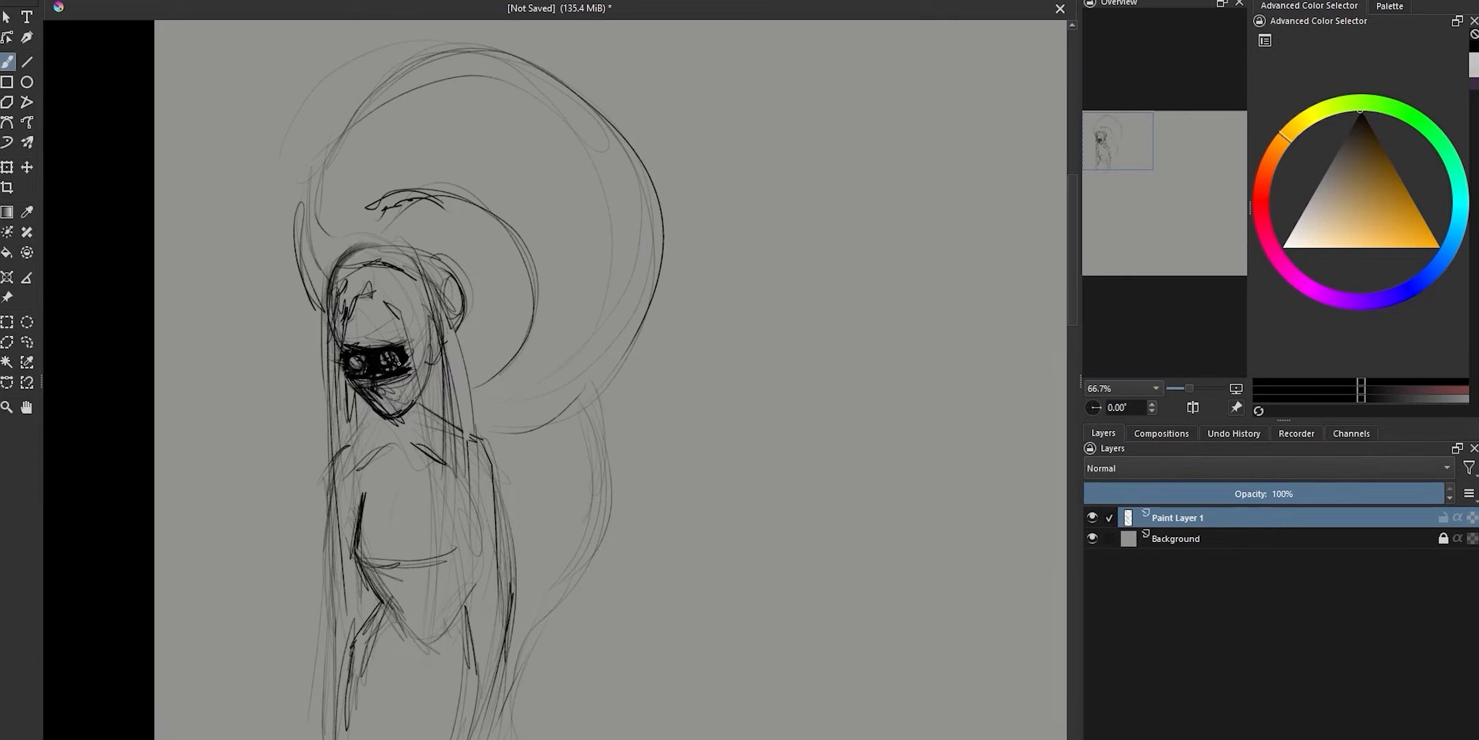
left_click_drag(358, 361, 382, 400)
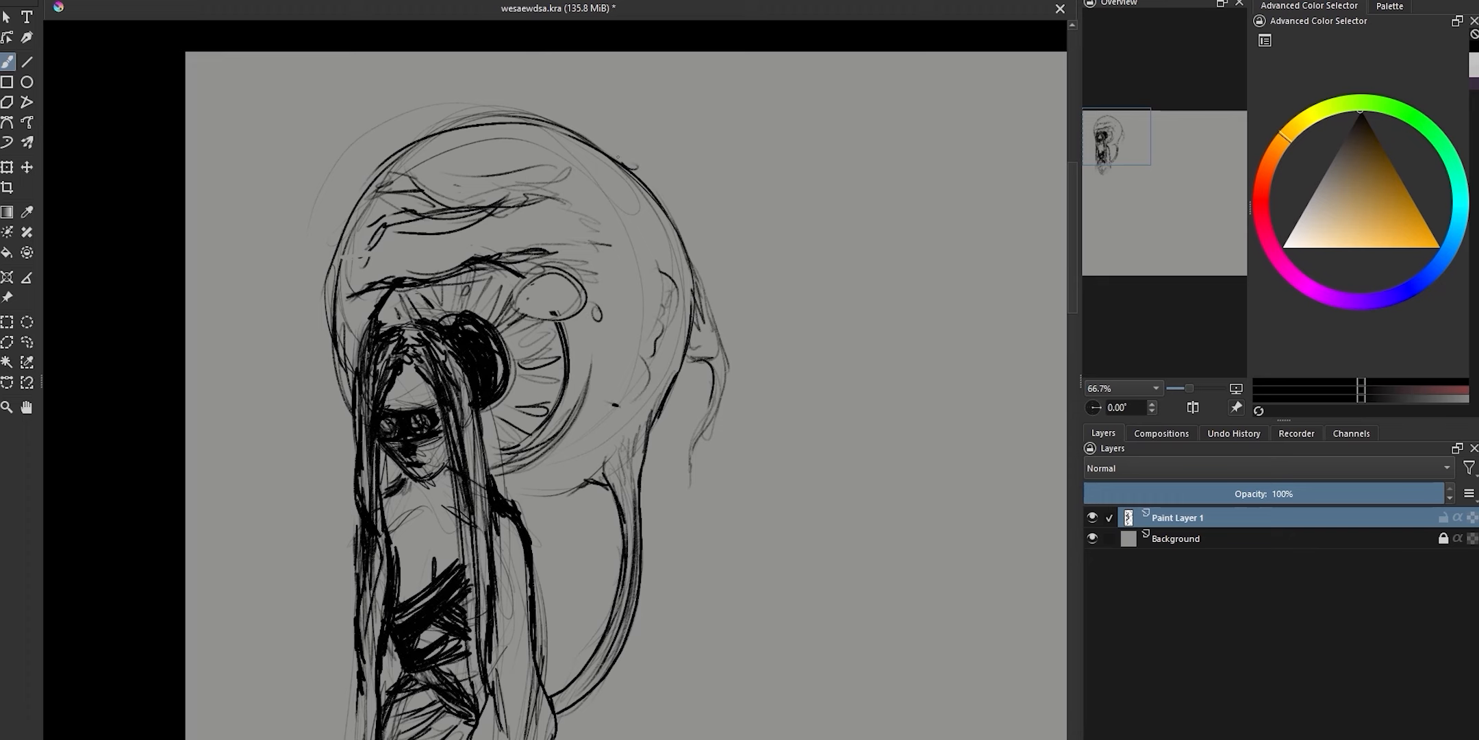
Sketch a new eyeball and the next girl-and-monster variation to the right of the first
scroll("down", 3)
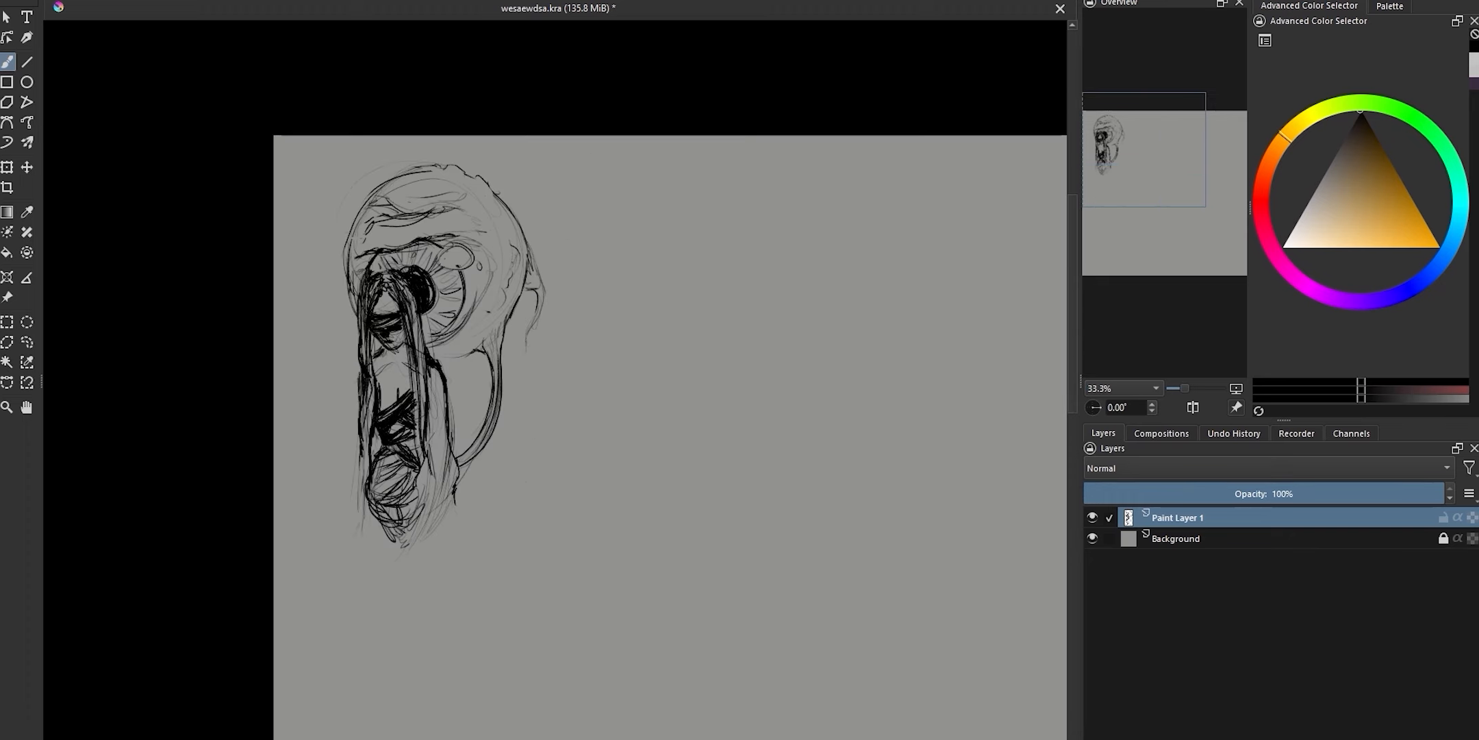
left_click_drag(717, 358, 754, 434)
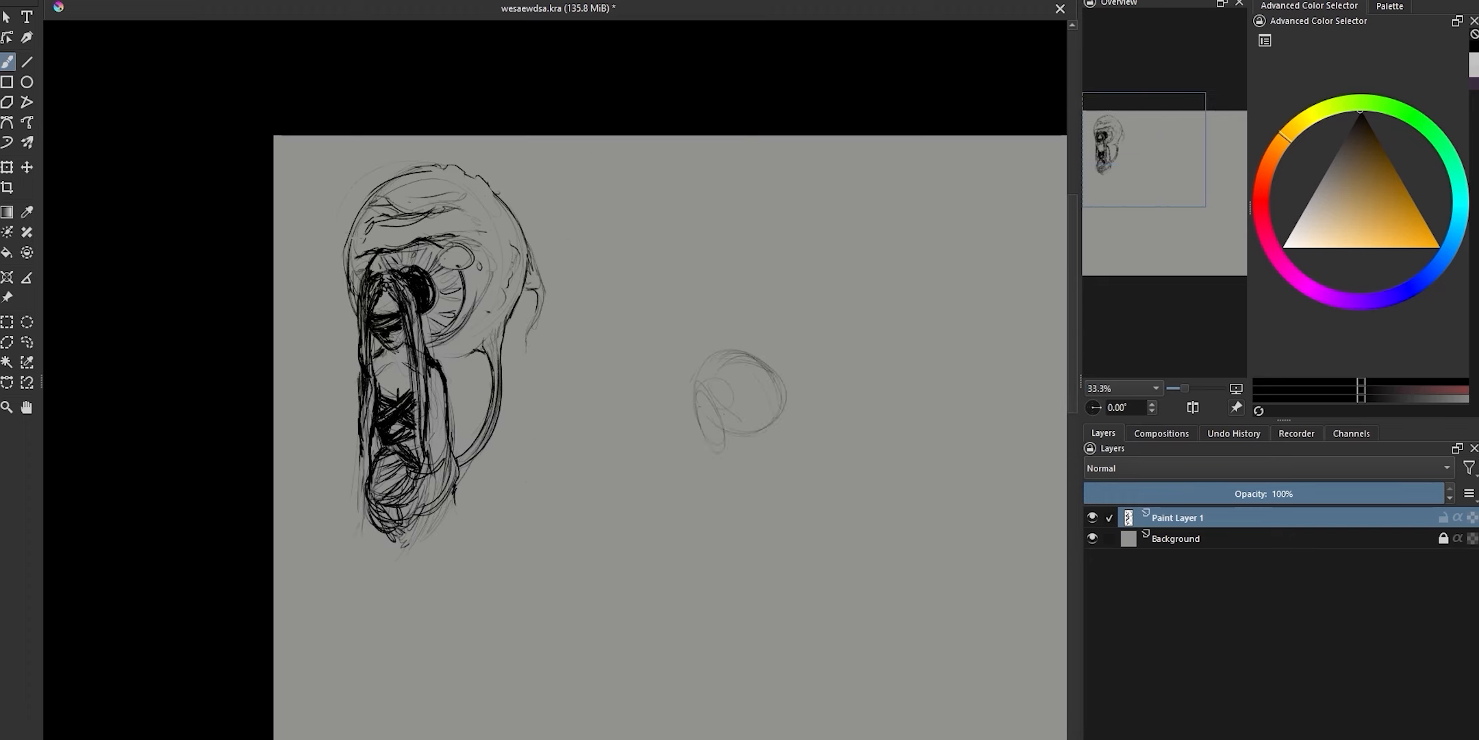
left_click_drag(736, 377, 755, 457)
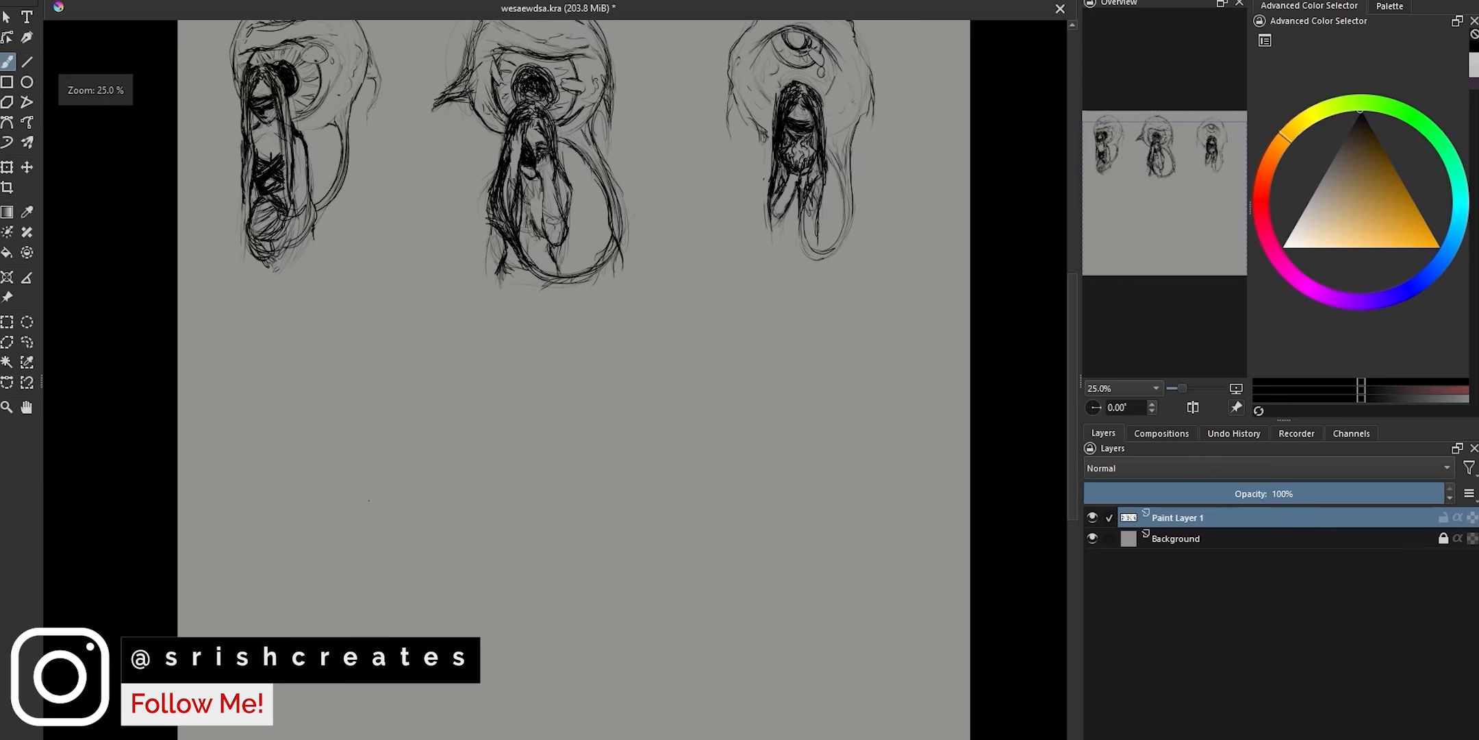
Sketch a girl hugging herself with the eyeball monster inked behind her
left_click_drag(349, 462, 321, 623)
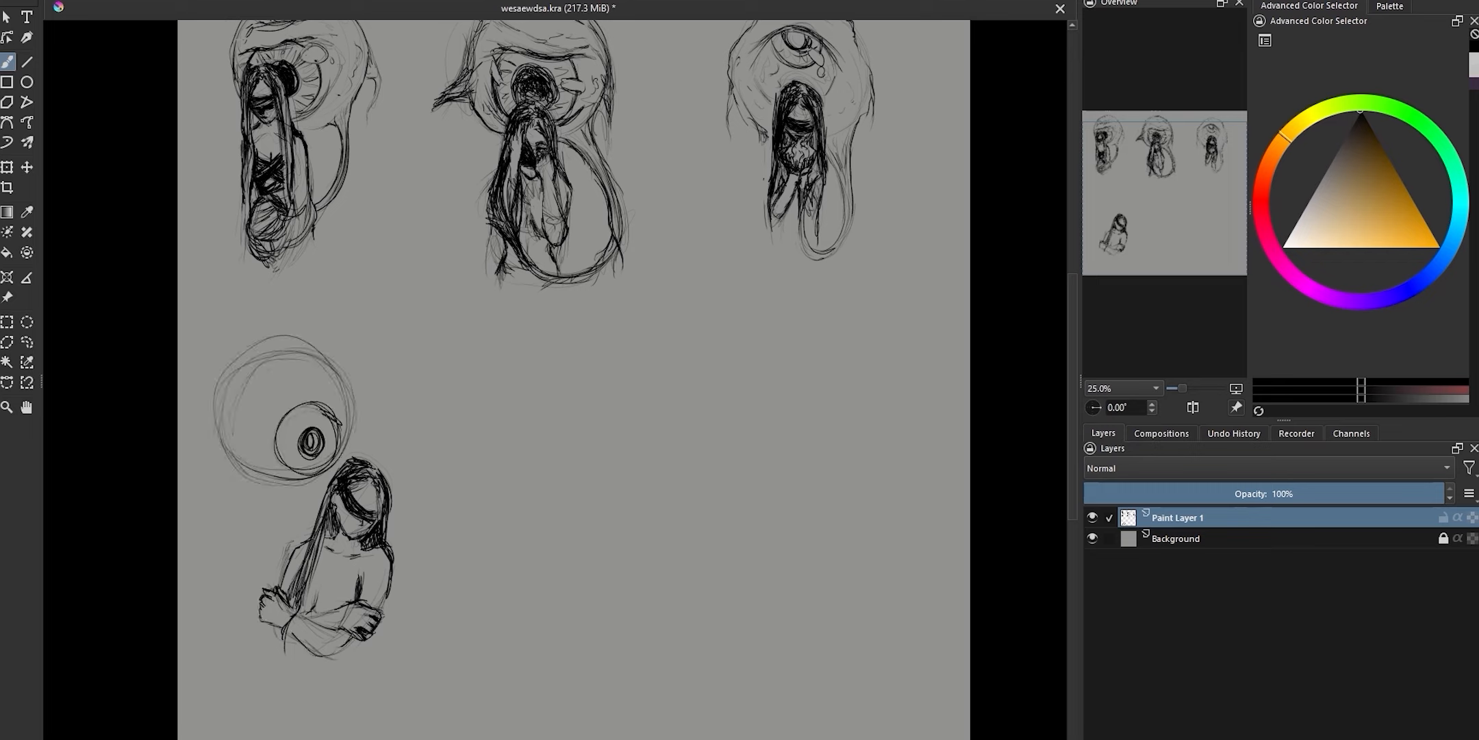
left_click_drag(273, 411, 339, 420)
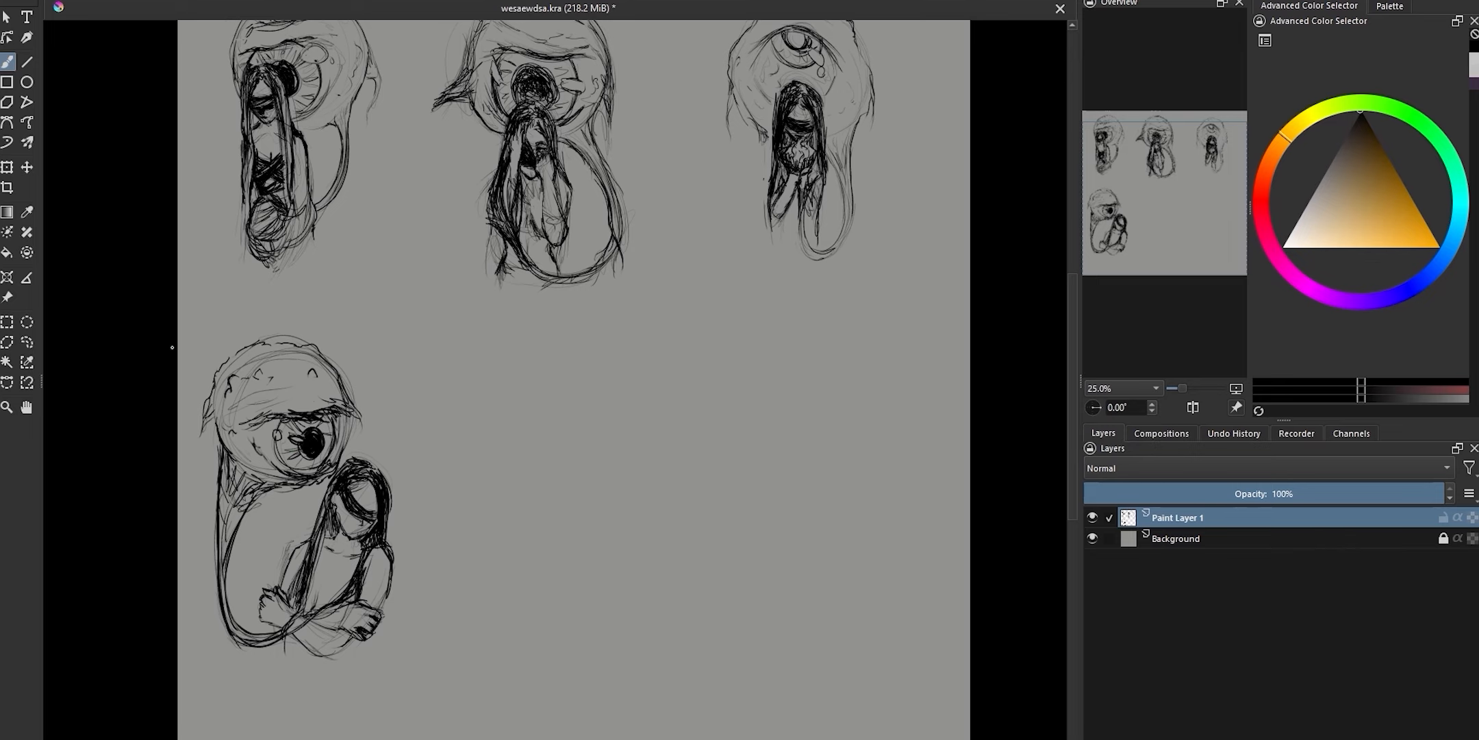
right_click(1176, 517)
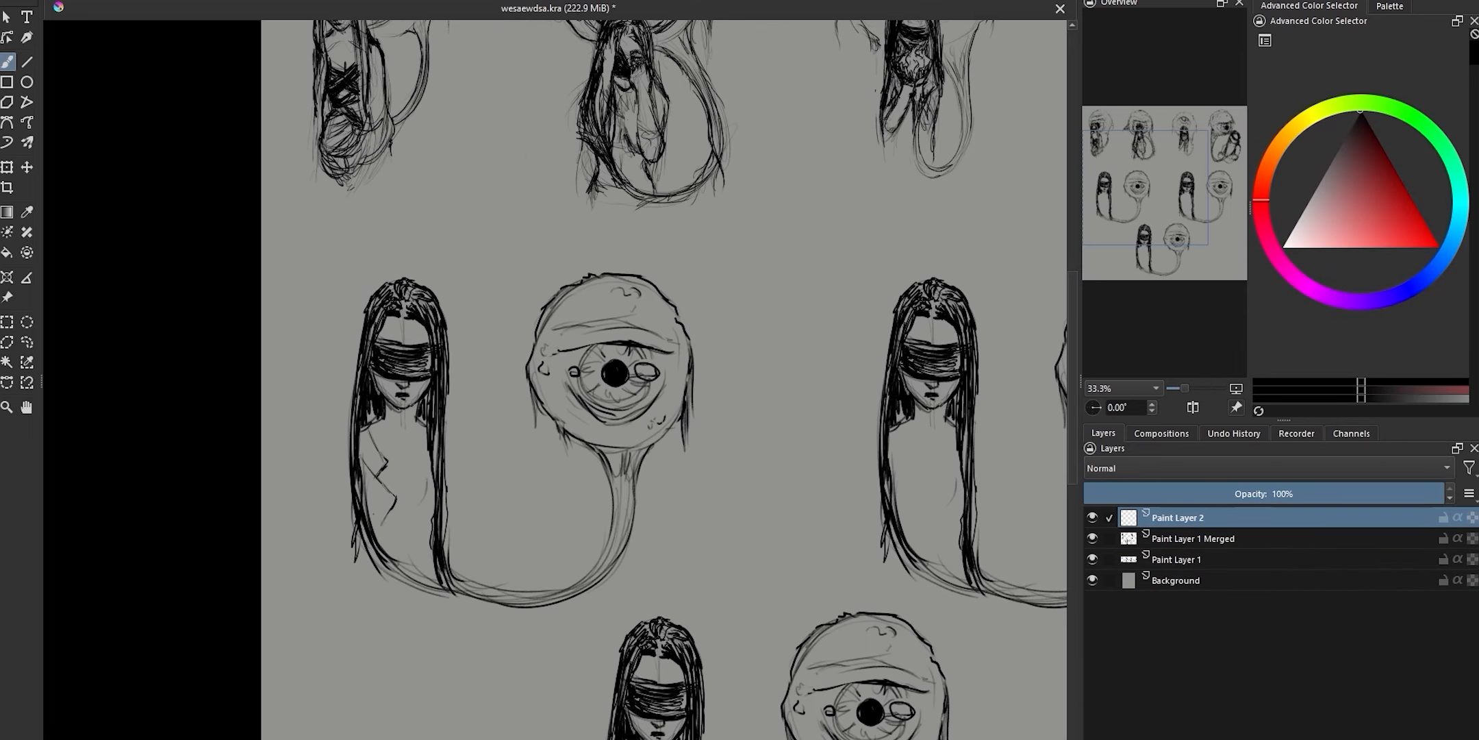
Draw the blindfolded girl between the eyeball monsters and refine her chest eye emblem
left_click_drag(302, 415, 405, 528)
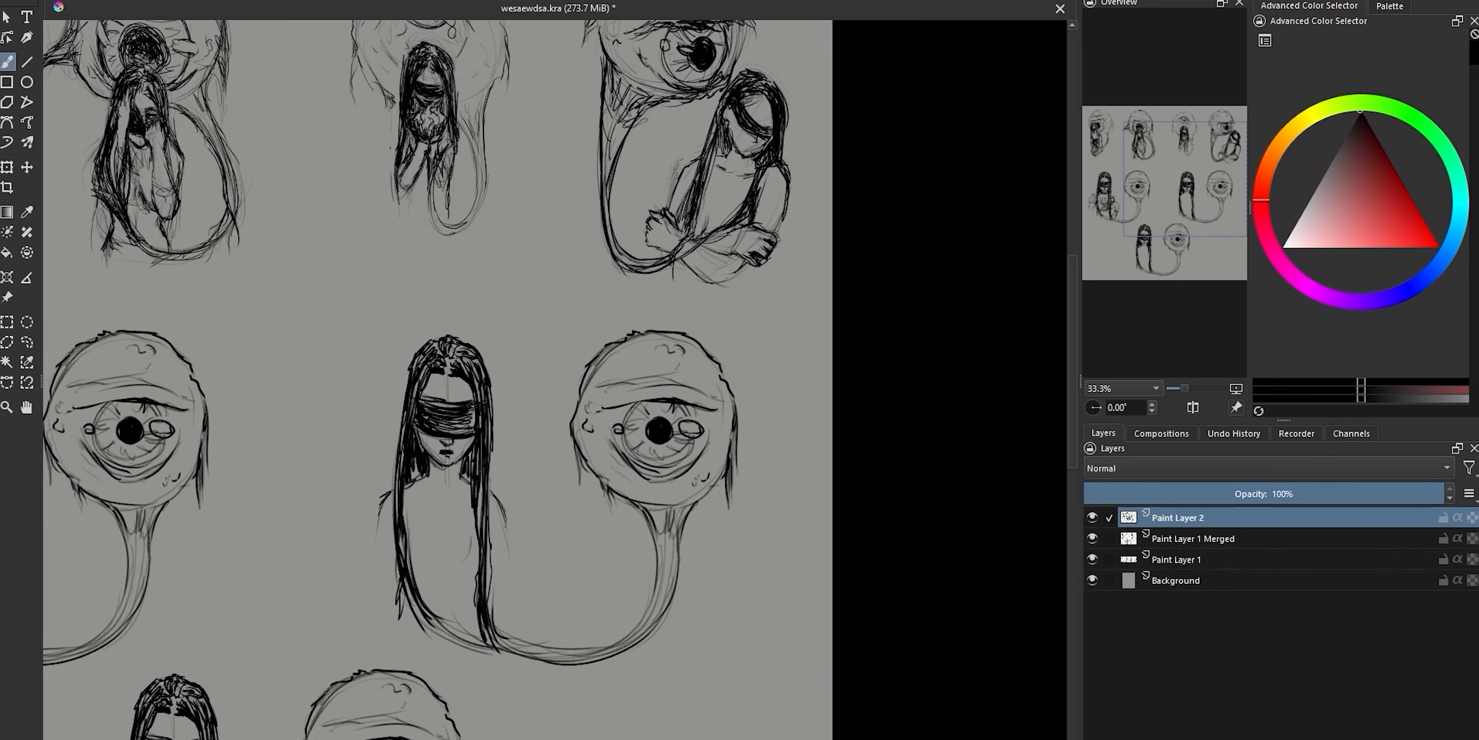
left_click(452, 538)
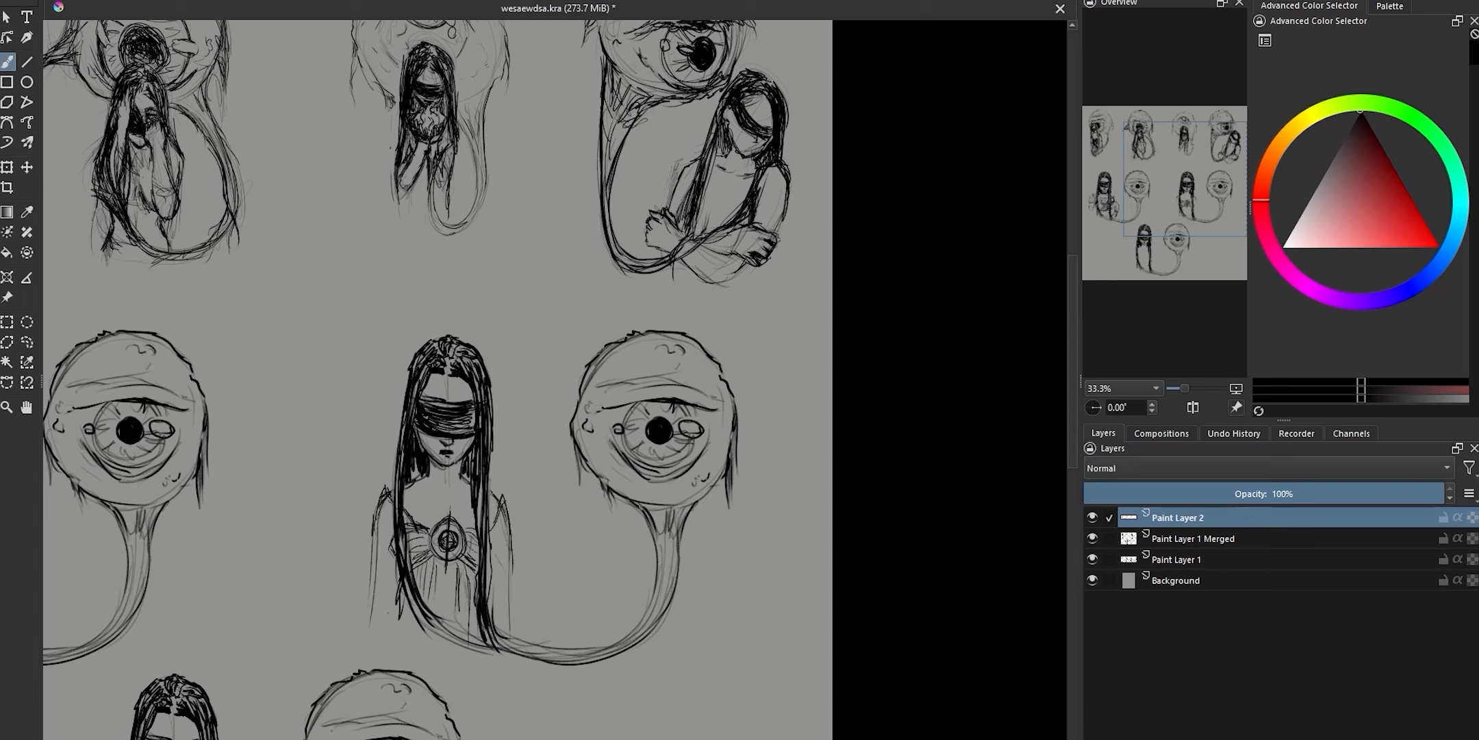
left_click_drag(451, 482, 451, 528)
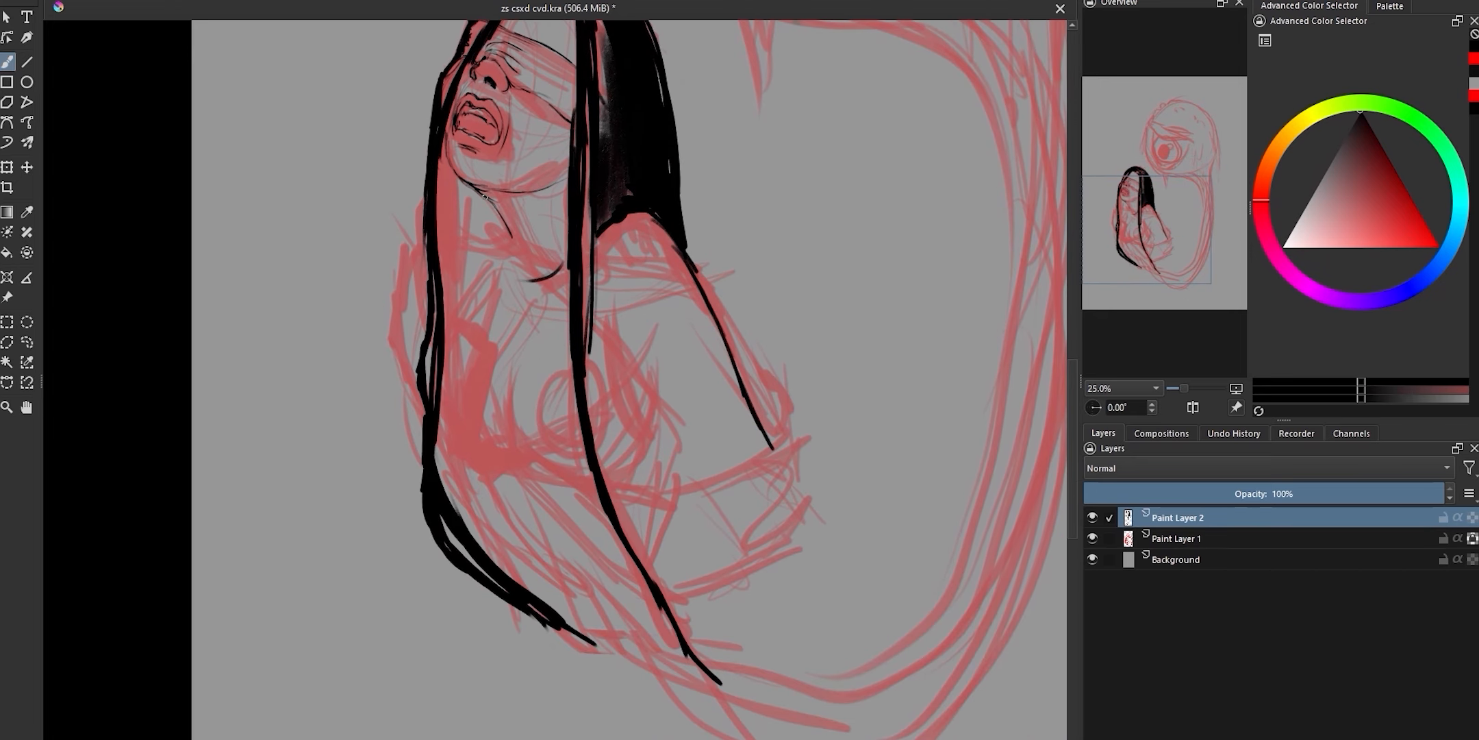
Ink the girl's long black hair and a trailing strand over the red sketch
left_click_drag(396, 189, 453, 443)
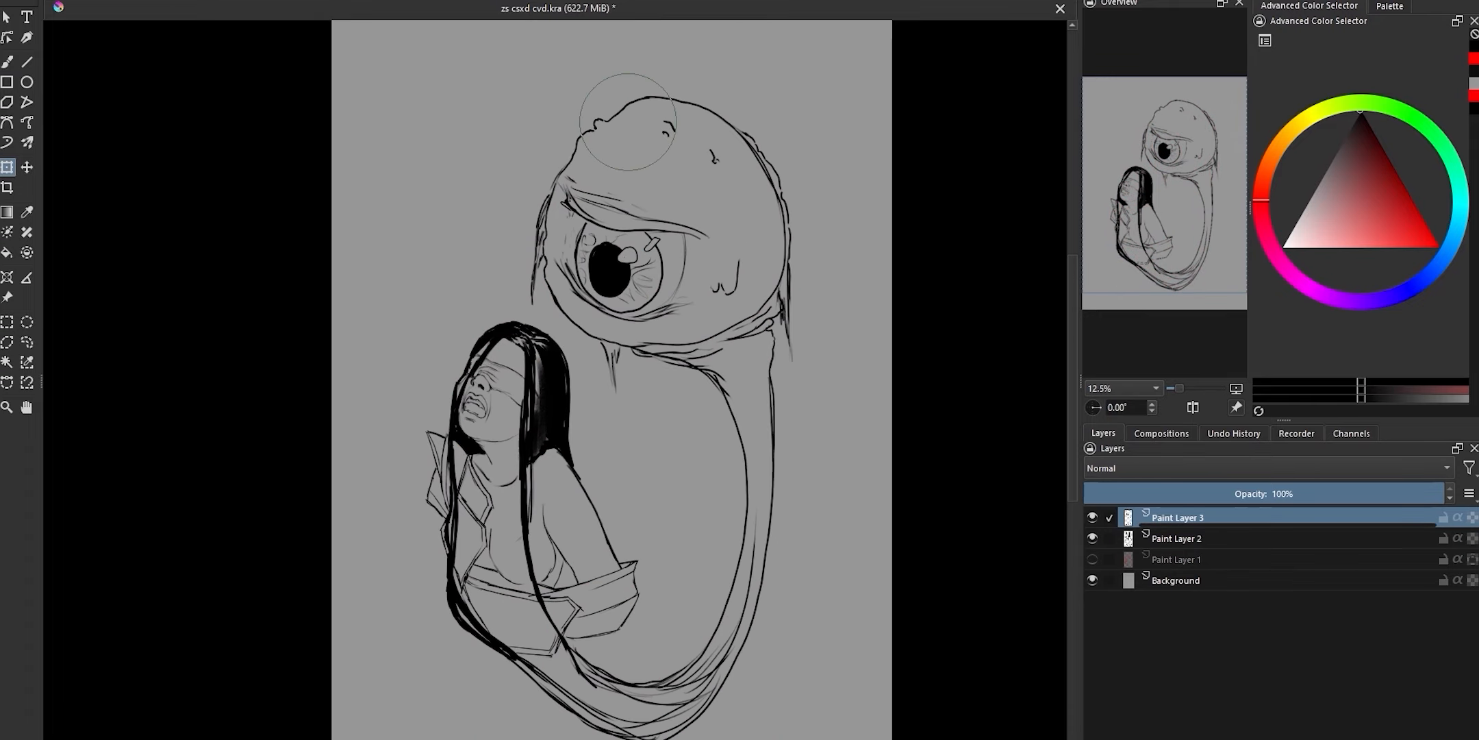
scroll("down", 3)
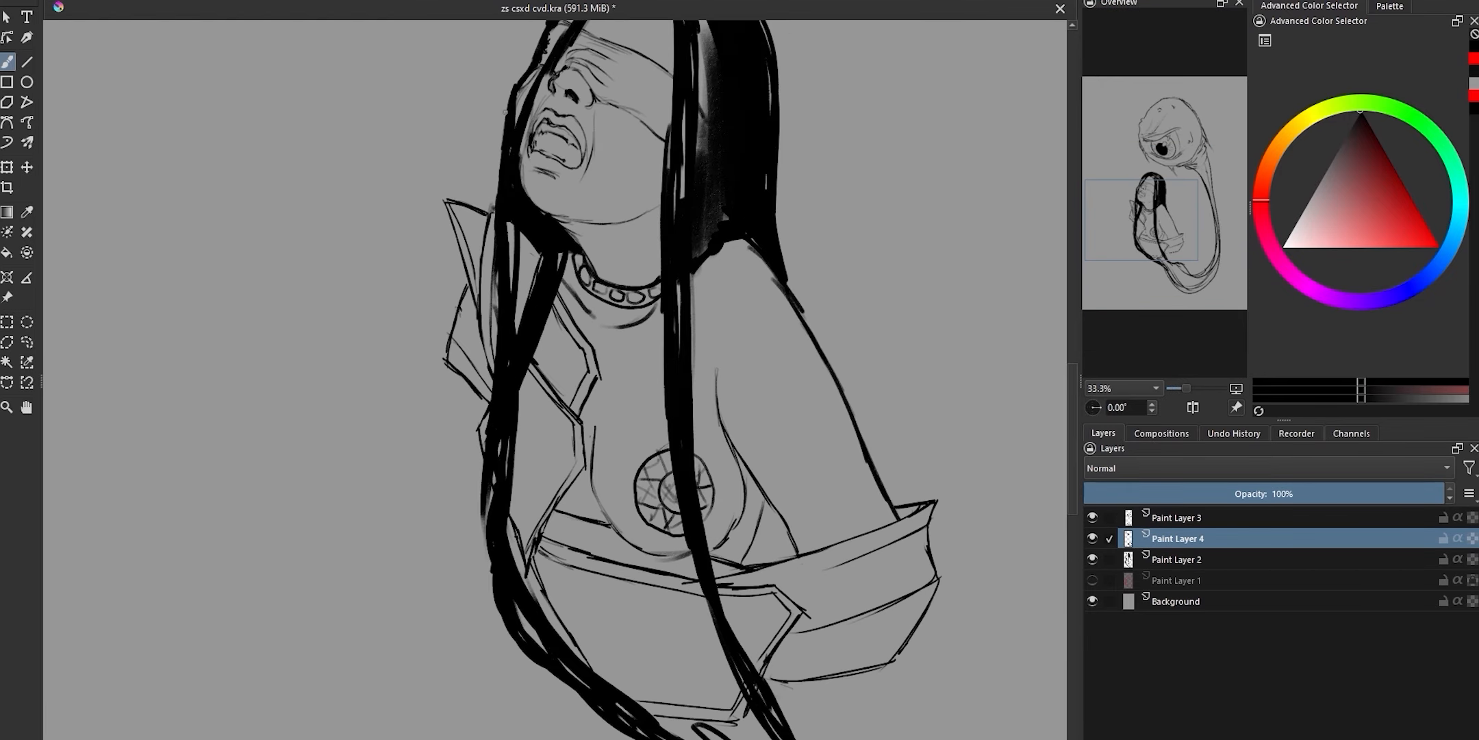
left_click_drag(567, 265, 755, 405)
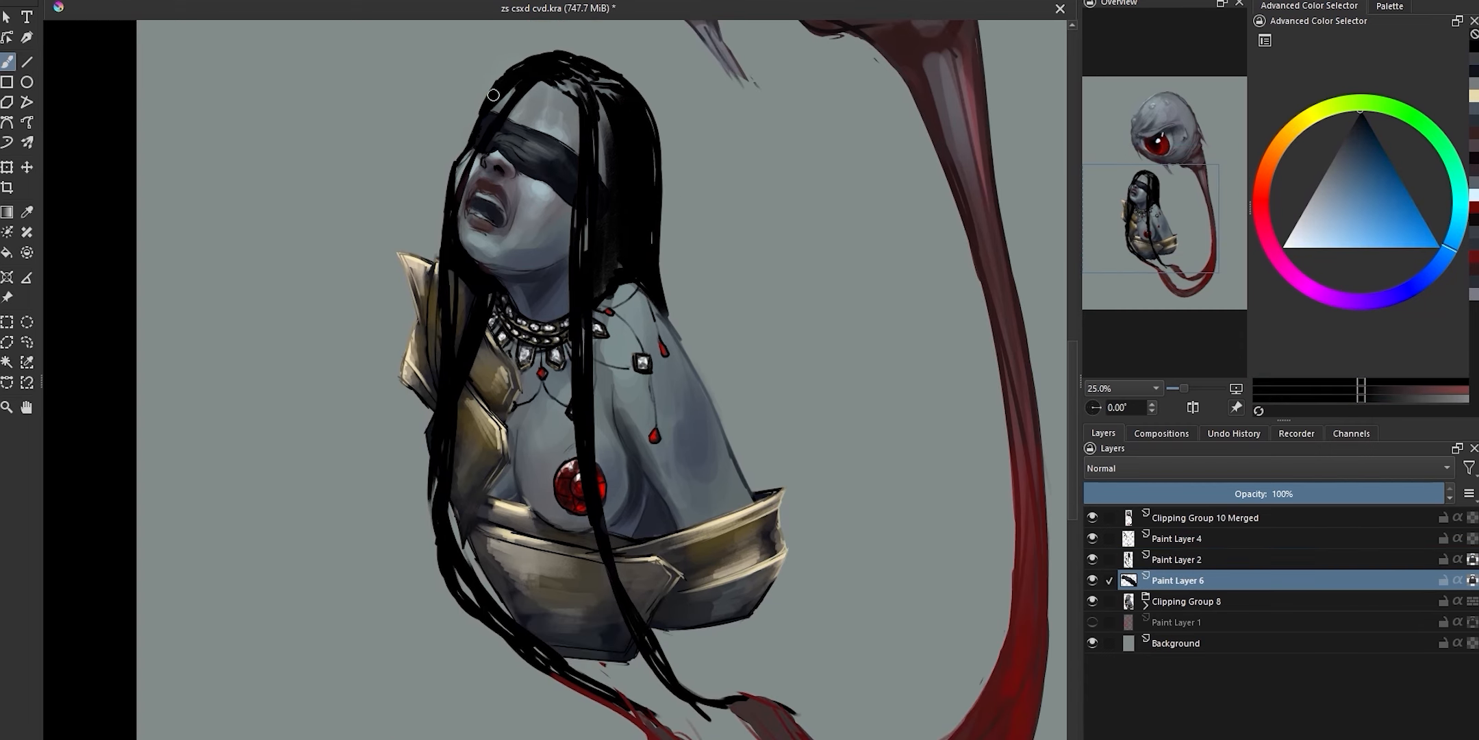
Pick a near-white highlight colour and return to the paint layer
left_click(1358, 120)
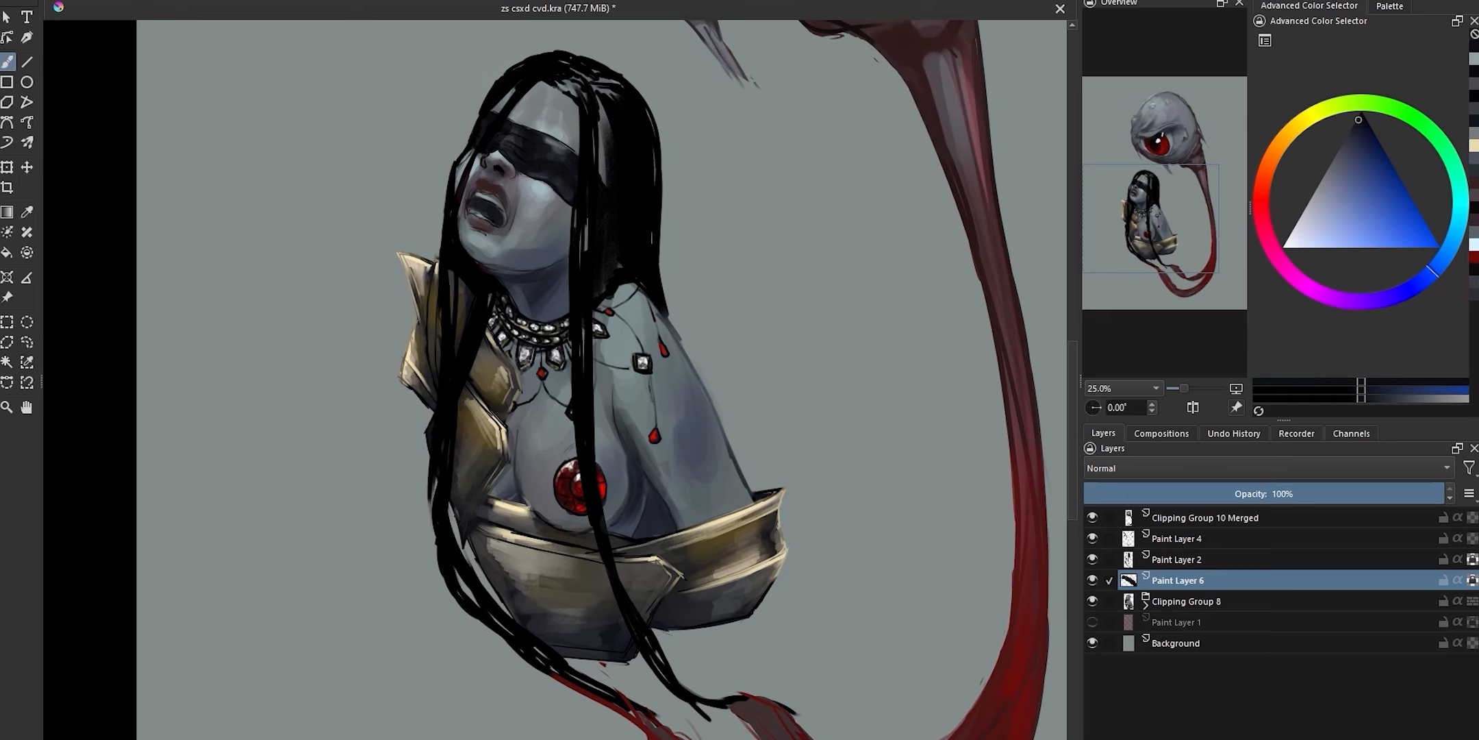
left_click(1177, 537)
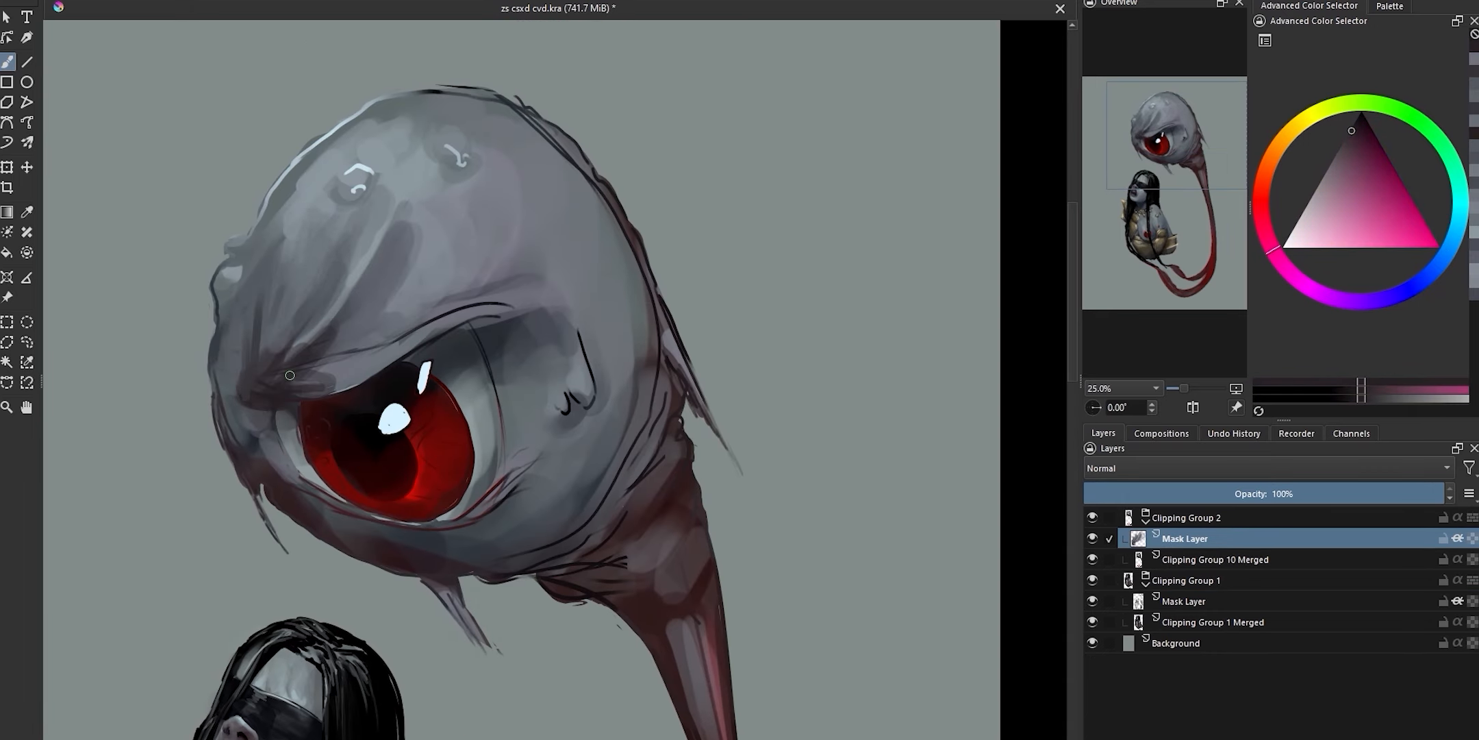
Paint shading along the monster's brow on the mask layer
left_click(1330, 173)
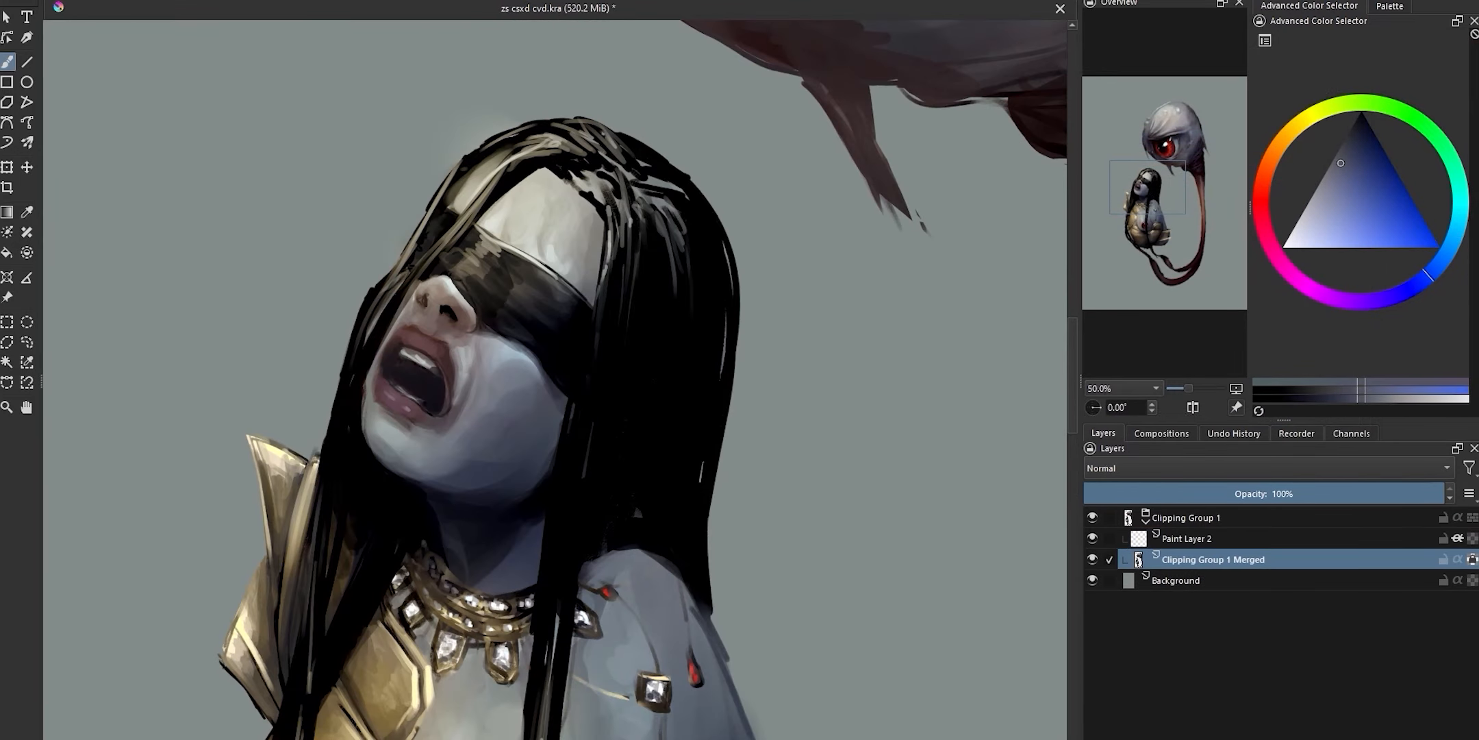
Paint the lower armor plate edge with warm and muted gold hues
scroll("down", 3)
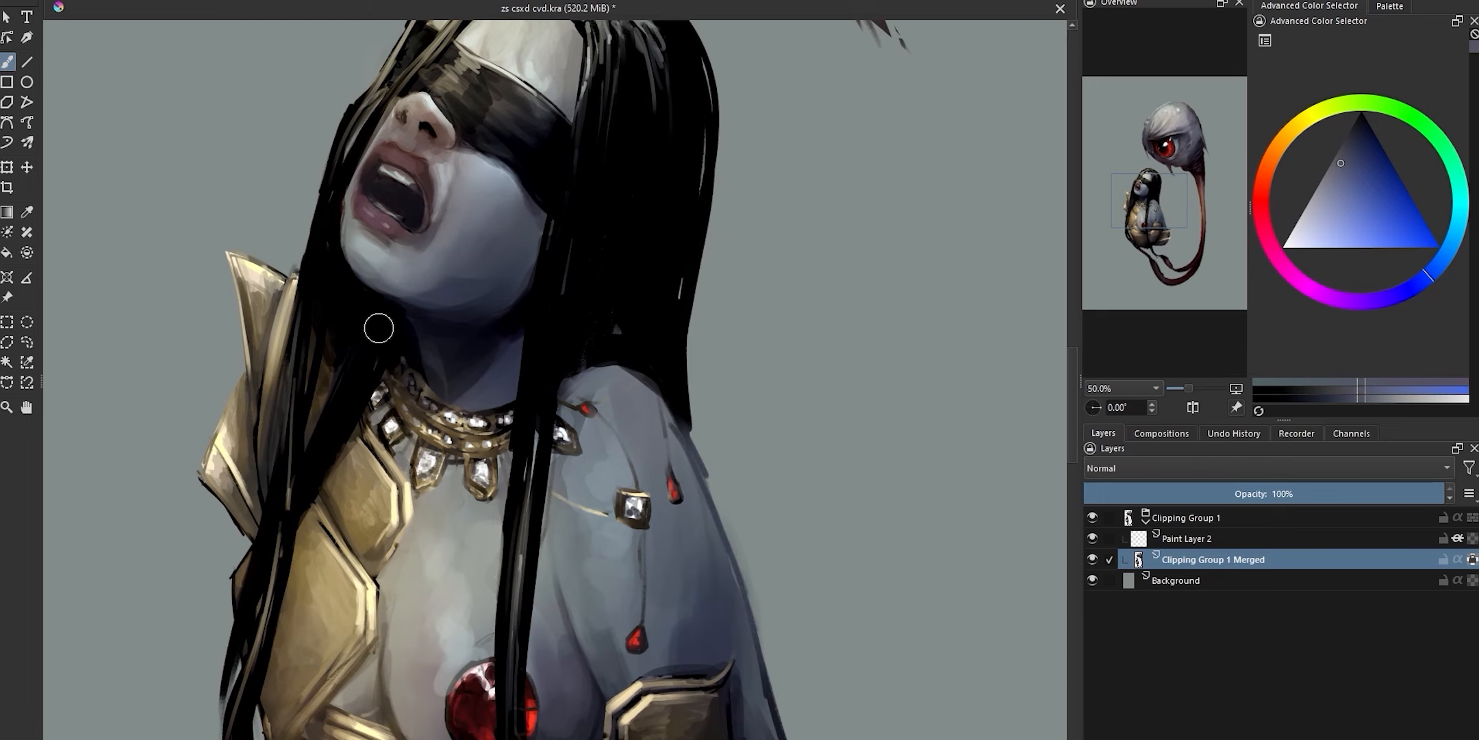
scroll("down", 3)
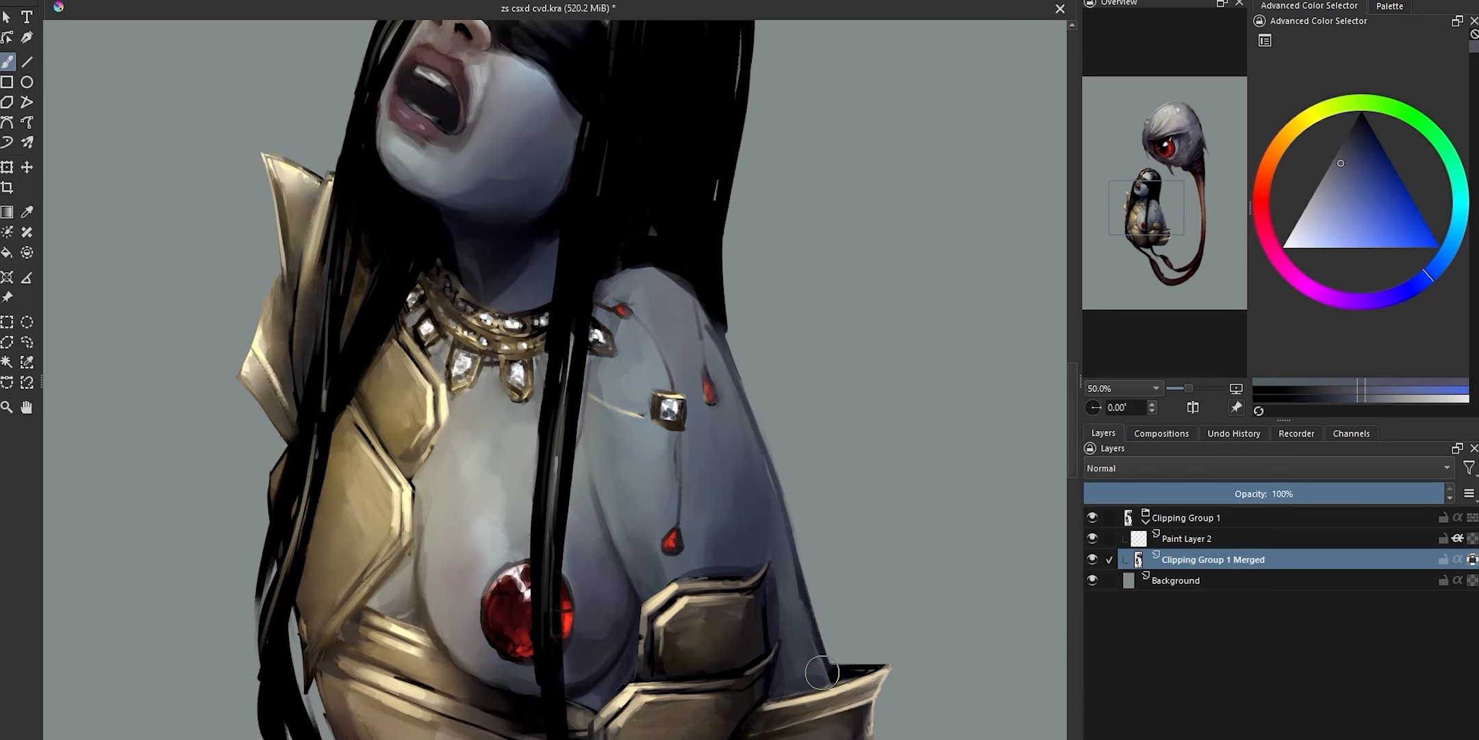
left_click(1187, 538)
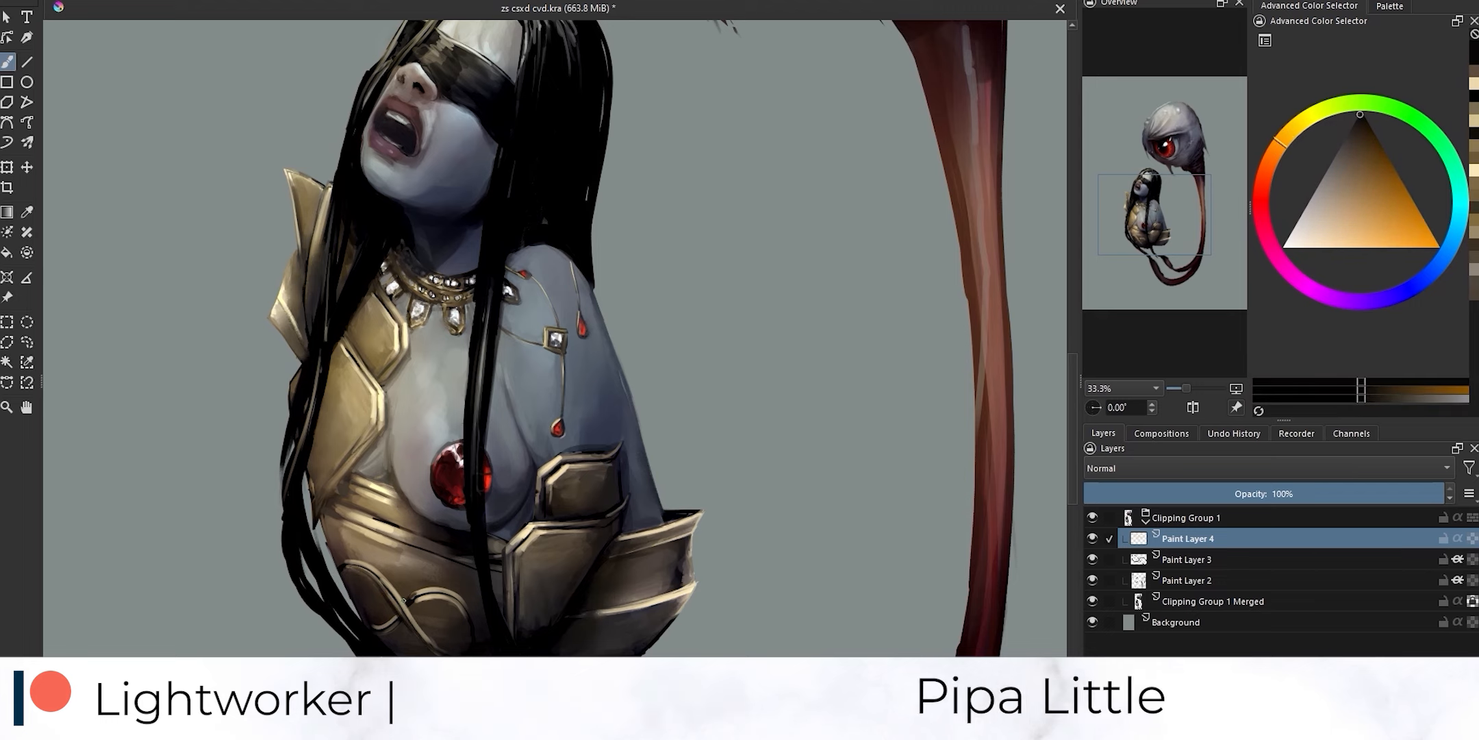
left_click(1349, 158)
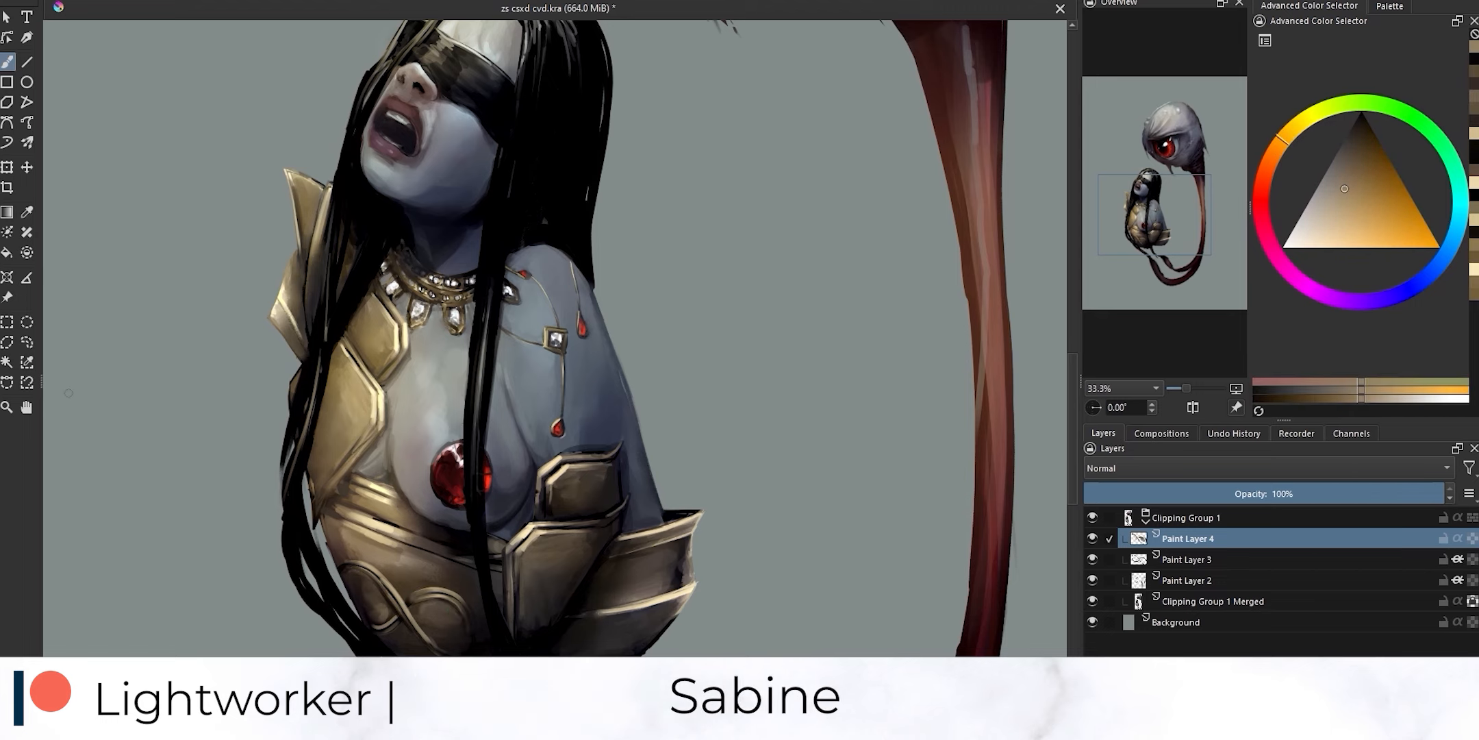
left_click(1324, 232)
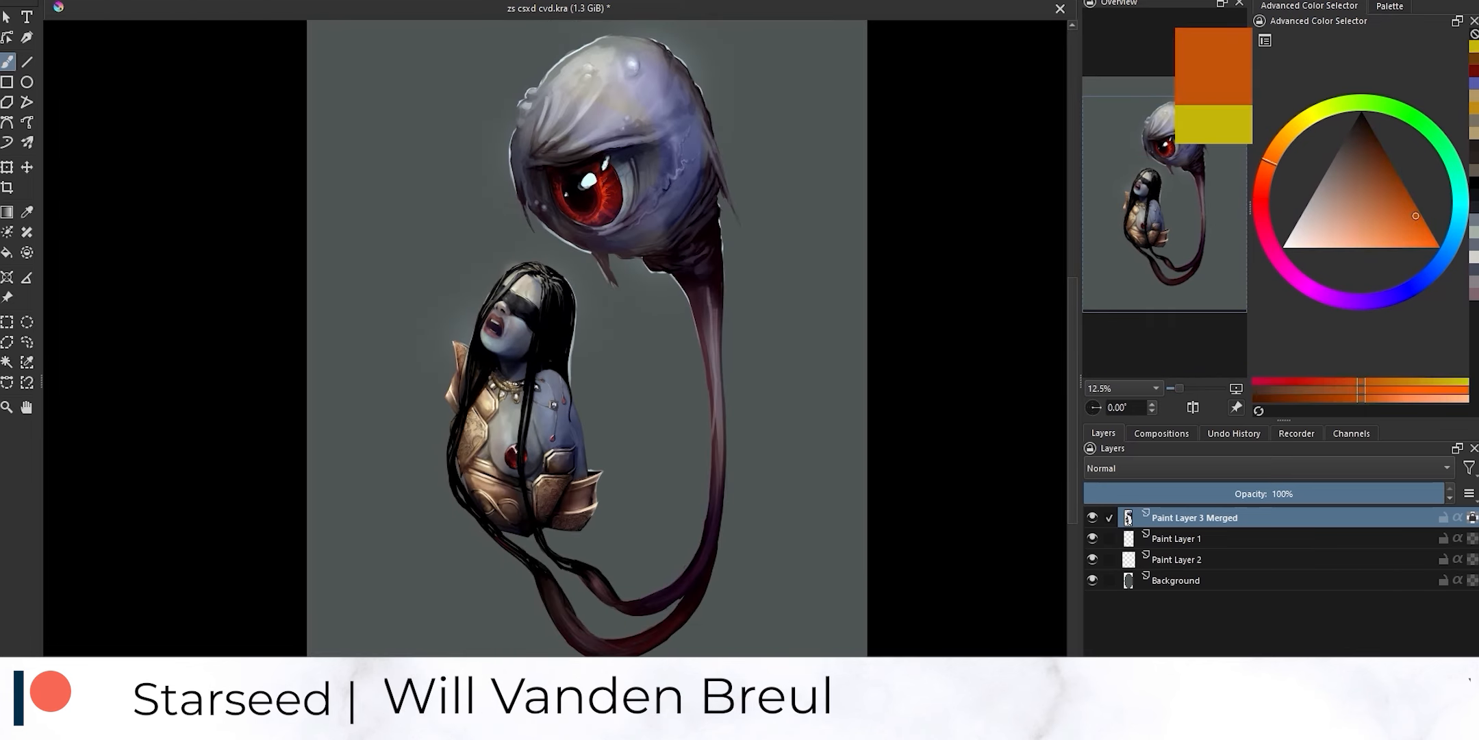
Select Paint Layer 2 and lower its opacity to 67%
left_click(1177, 538)
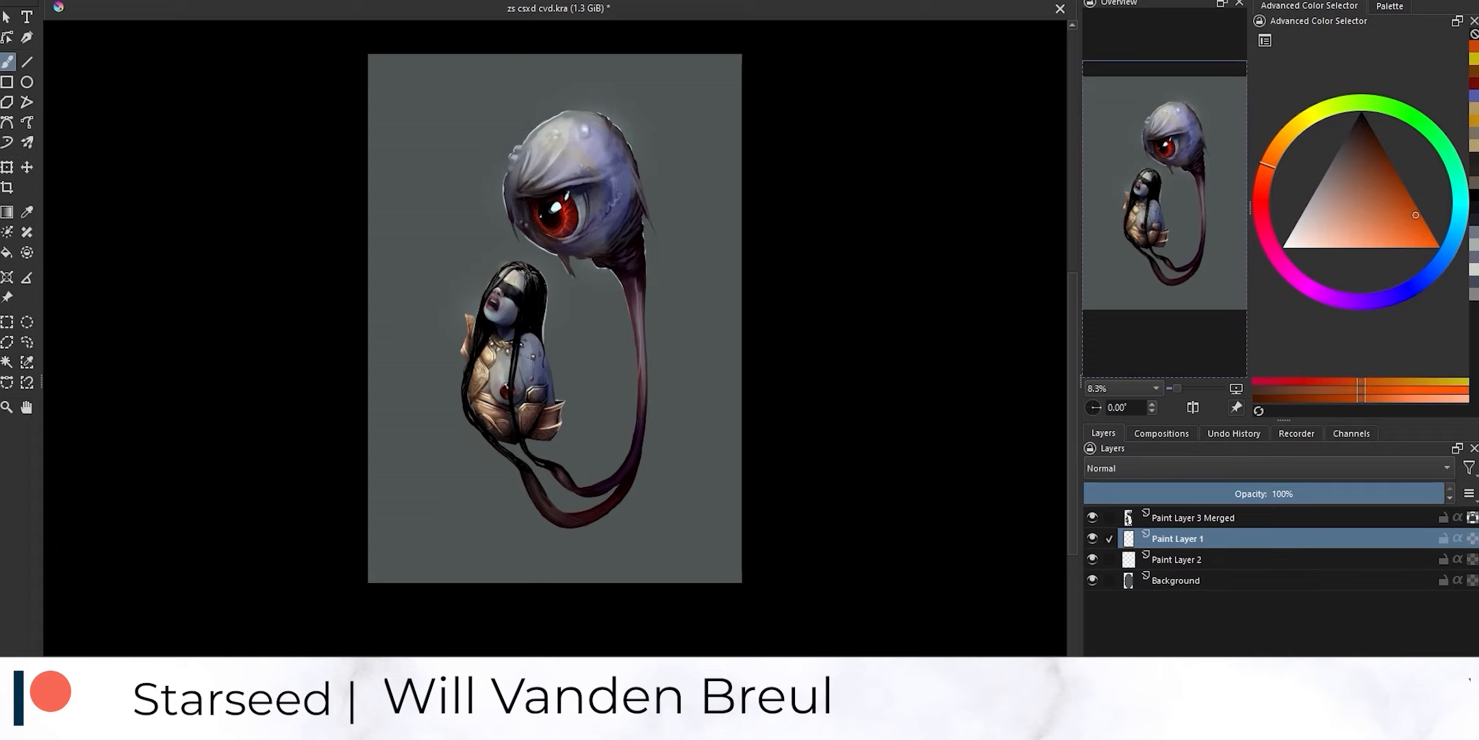
left_click(1176, 559)
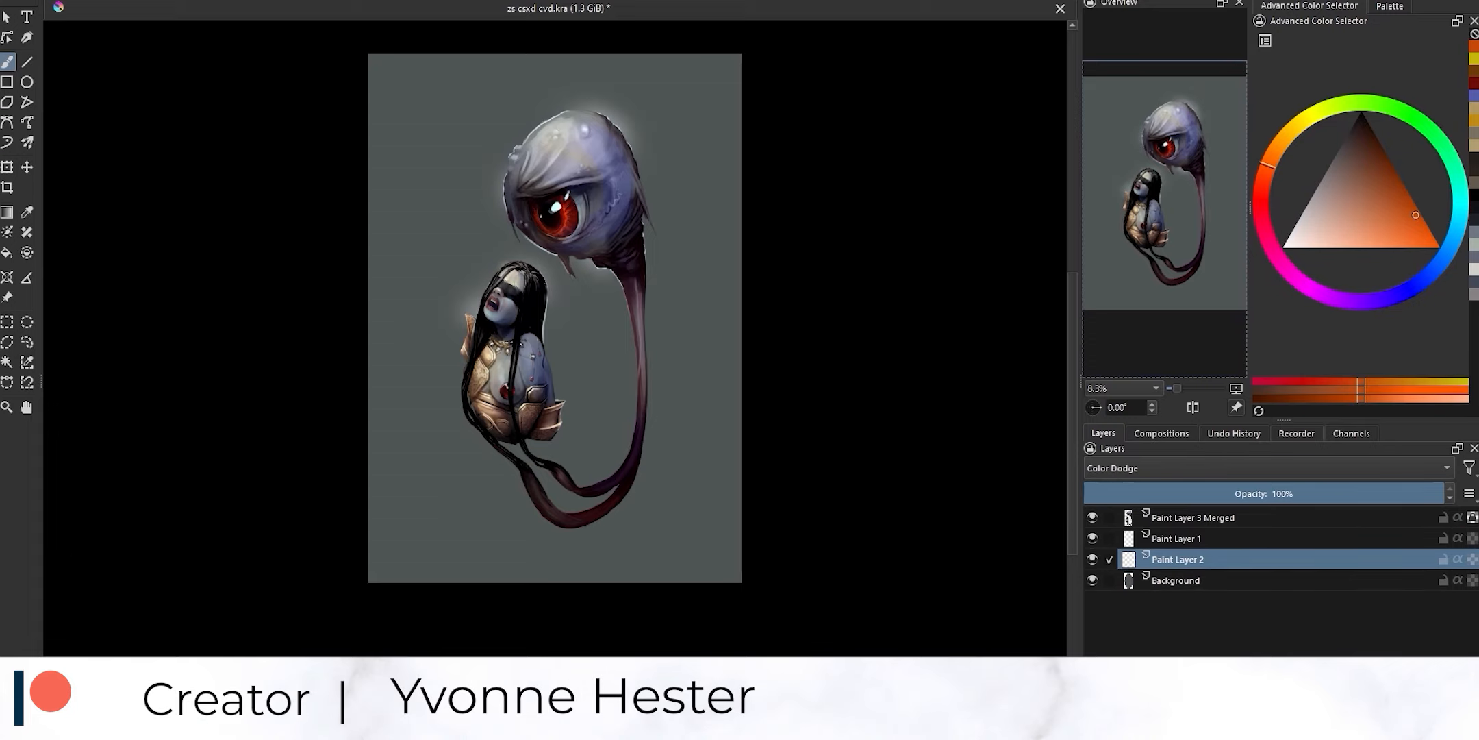
left_click_drag(1444, 492, 1330, 492)
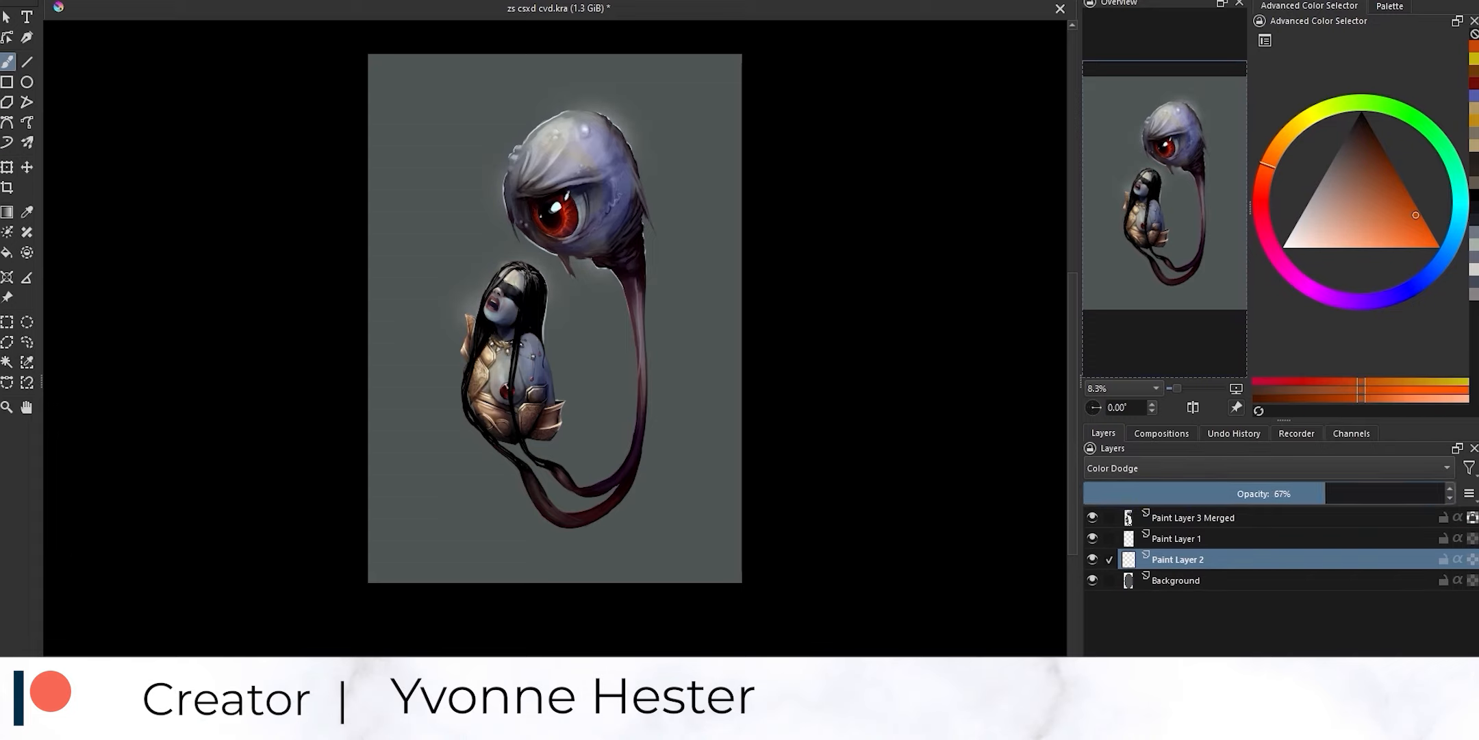